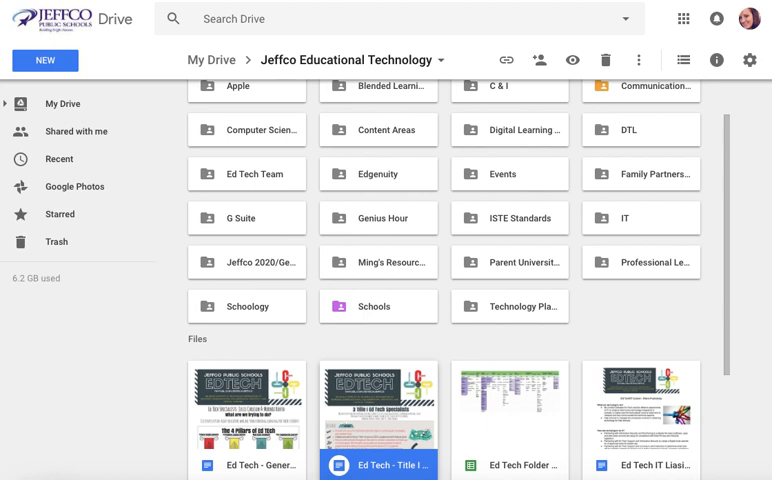
pyautogui.moveTo(652, 294)
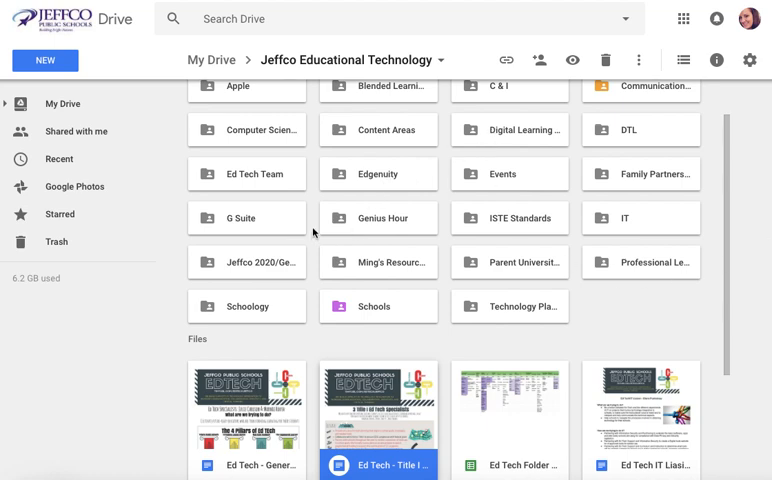
pyautogui.moveTo(492, 404)
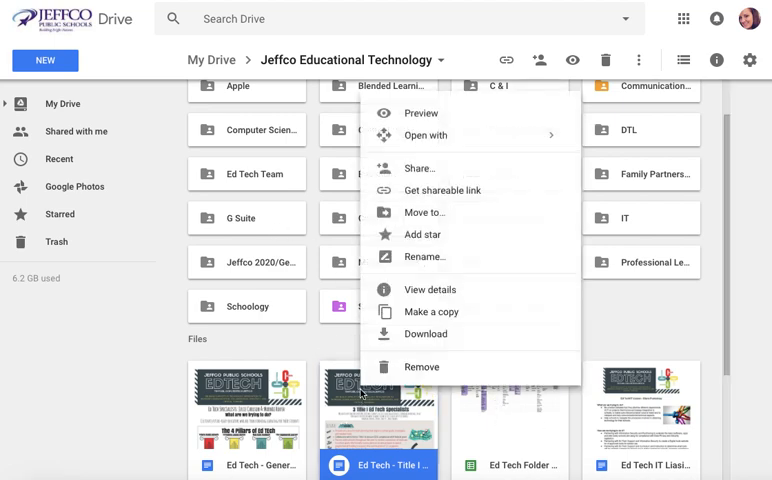
pyautogui.moveTo(424, 212)
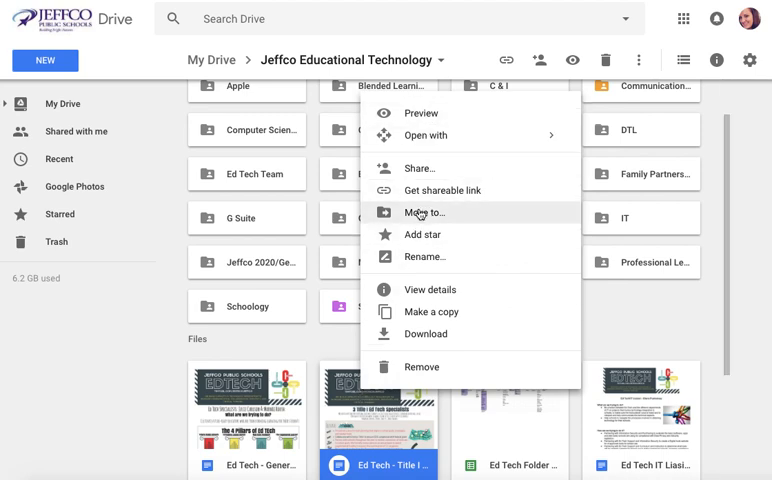
# Start moving the Ed Tech file and navigate the picker up toward My Drive.
pyautogui.click(424, 212)
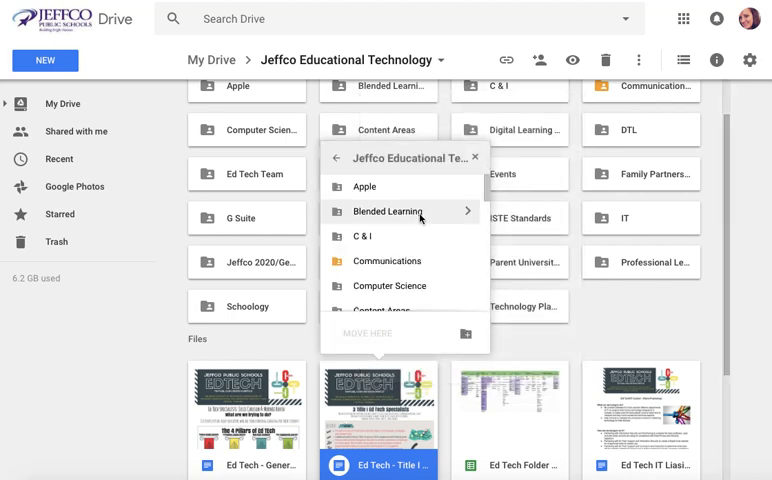
pyautogui.moveTo(350, 176)
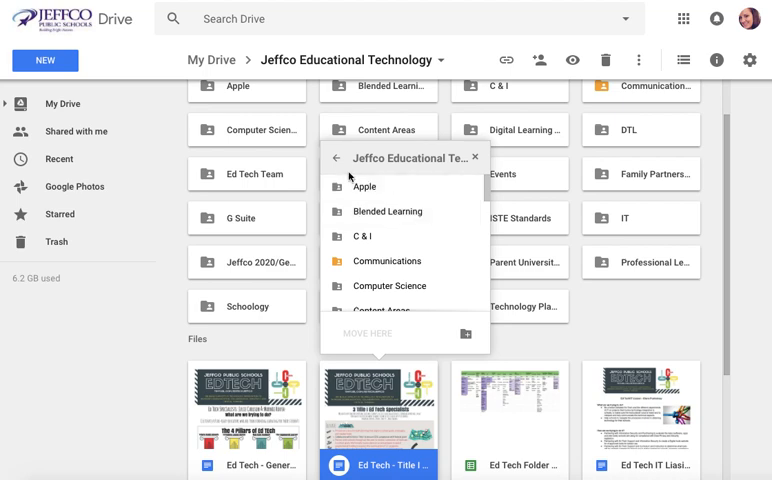
pyautogui.click(336, 156)
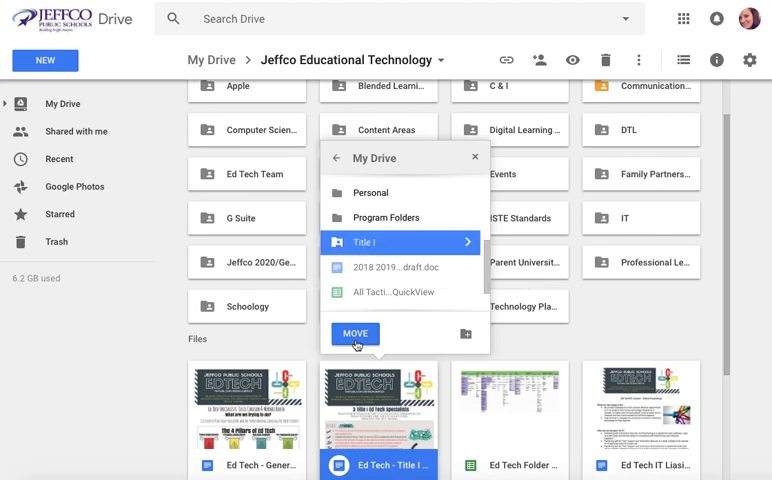
pyautogui.moveTo(464, 334)
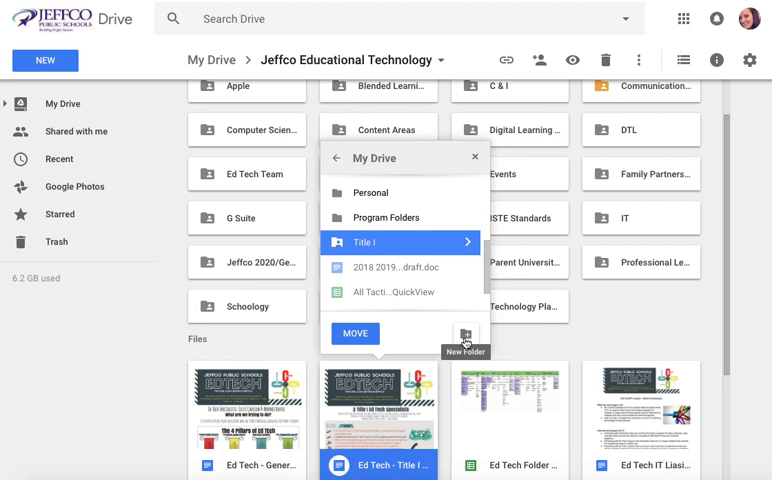
pyautogui.click(464, 332)
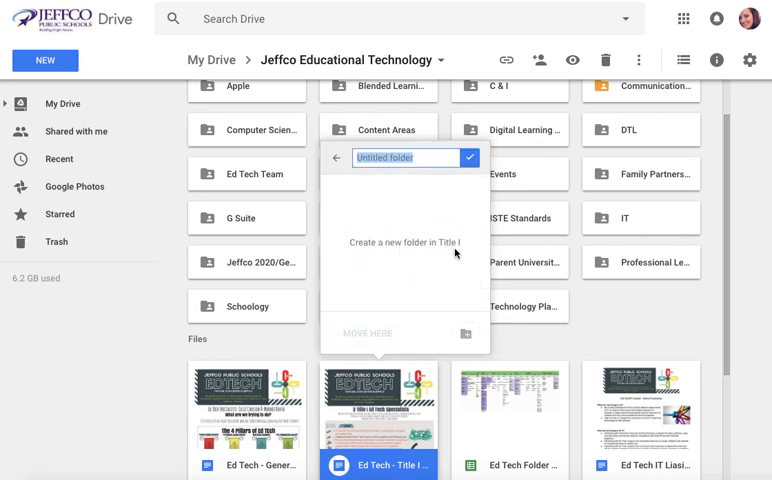
pyautogui.click(336, 156)
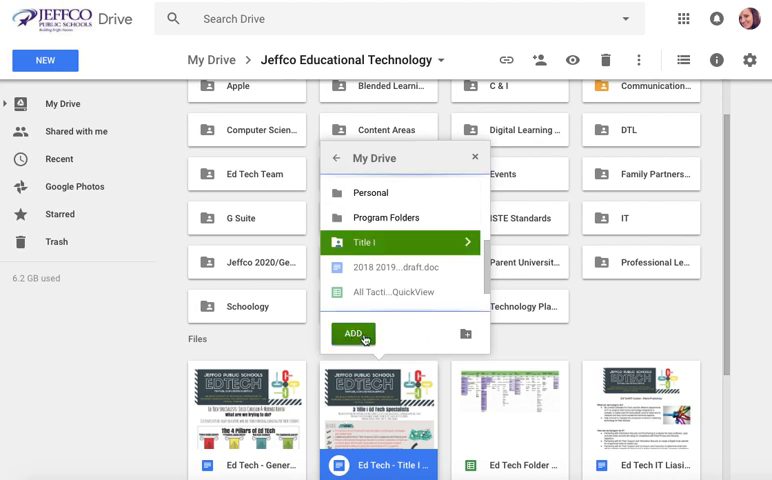
pyautogui.moveTo(368, 340)
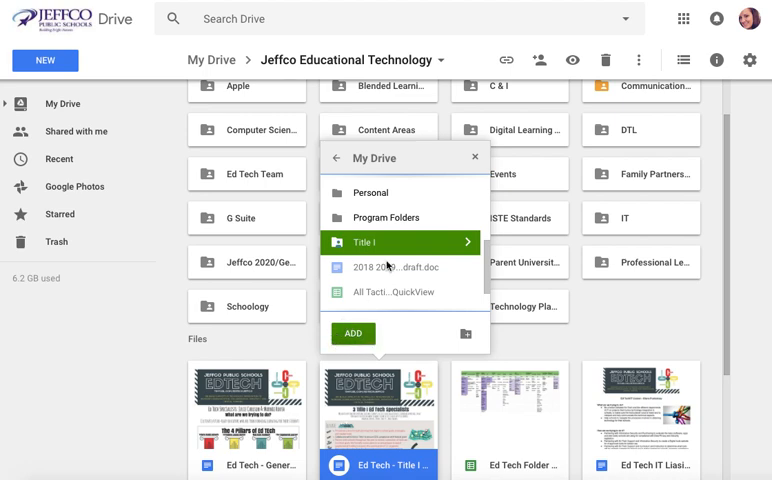
pyautogui.moveTo(394, 244)
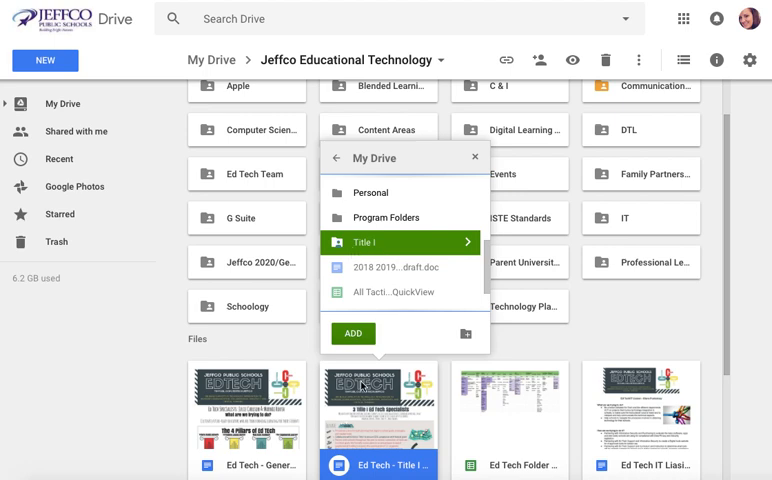
pyautogui.moveTo(364, 392)
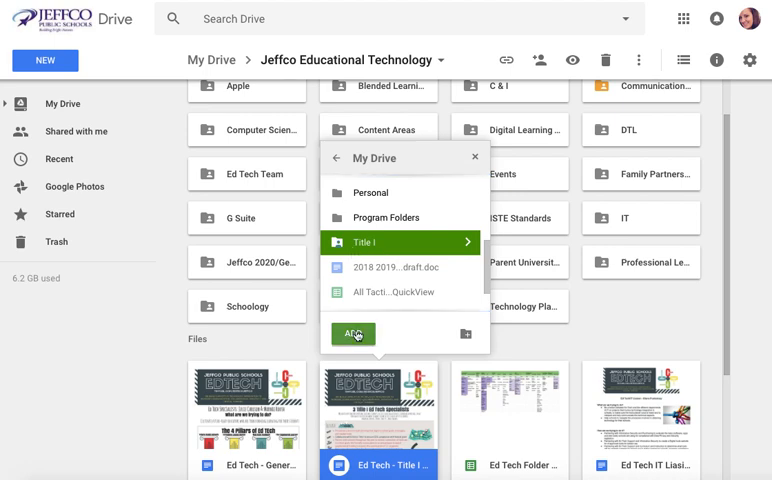
# Add the Ed Tech - Title I Support file to Title I, keeping it in Jeffco Educational Technology.
pyautogui.click(352, 332)
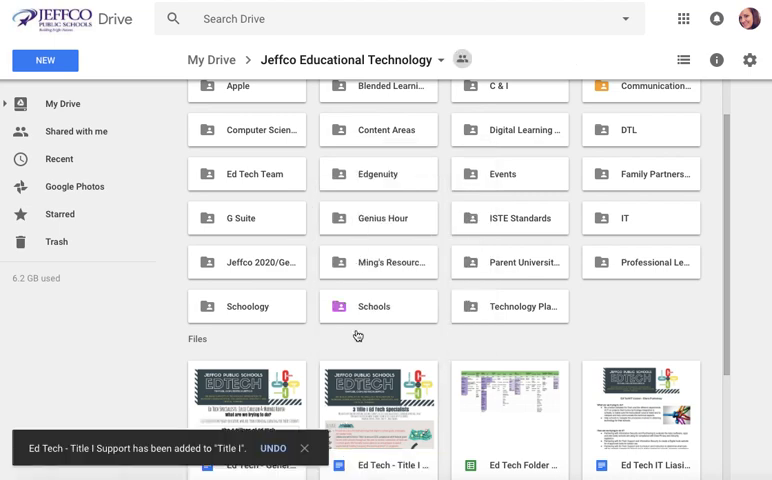
pyautogui.scroll(-3)
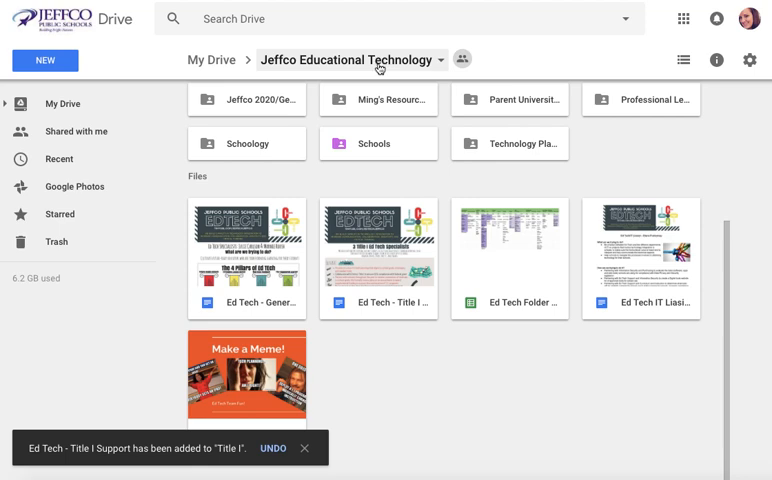
# Return to My Drive and open the Title I folder to verify the file is listed.
pyautogui.click(208, 60)
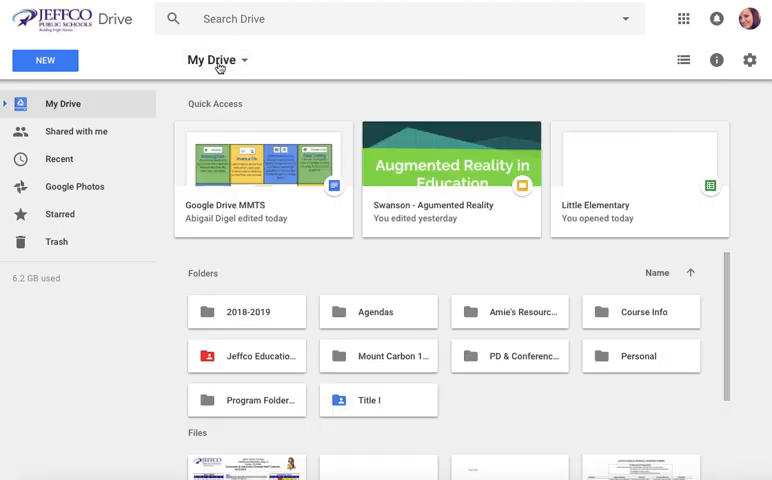
pyautogui.click(378, 400)
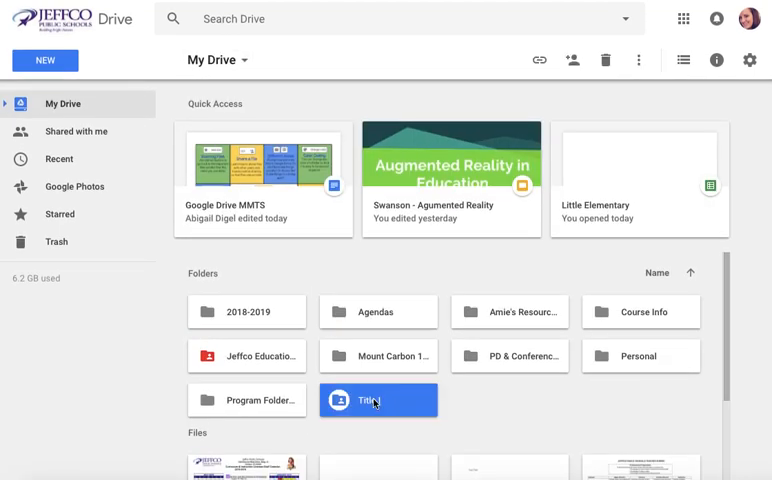
pyautogui.doubleClick(378, 400)
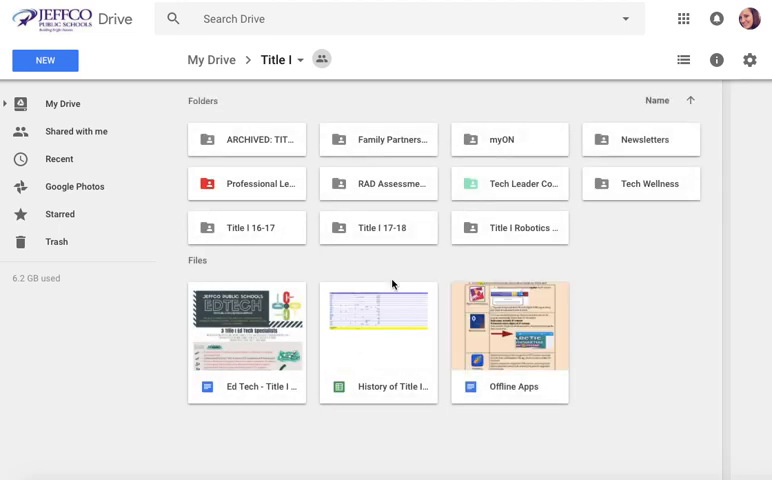
pyautogui.moveTo(220, 328)
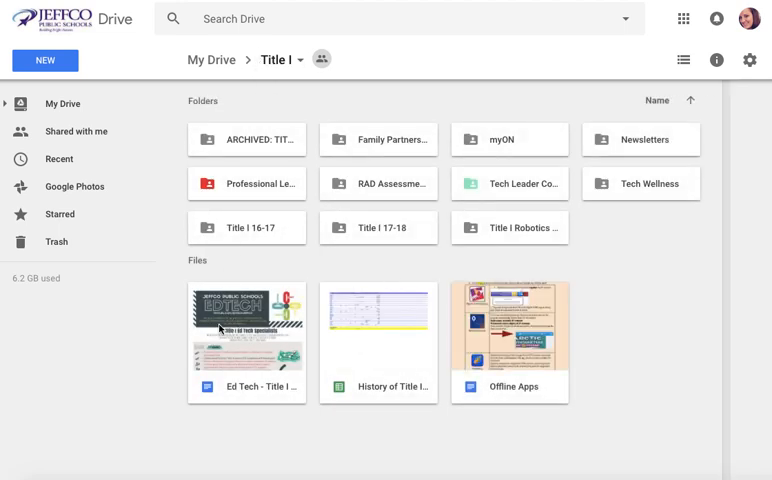
pyautogui.moveTo(246, 228)
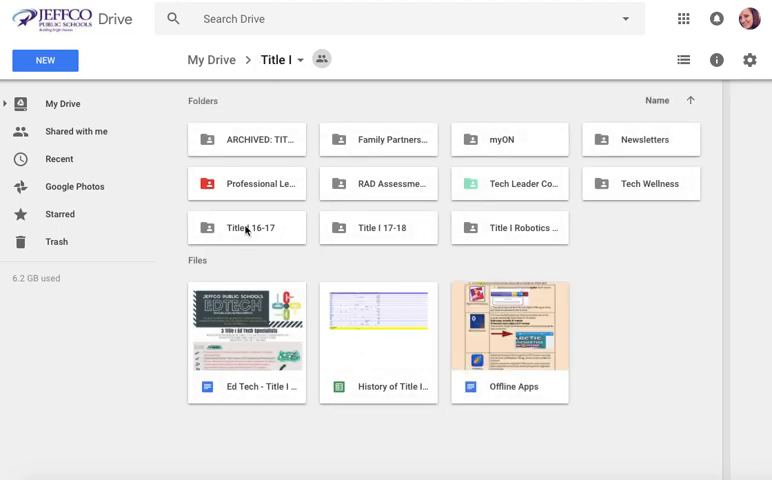